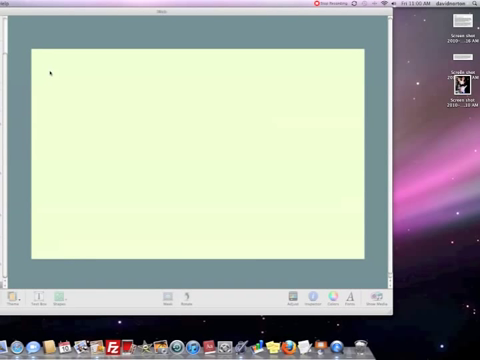
mouse_move(102, 118)
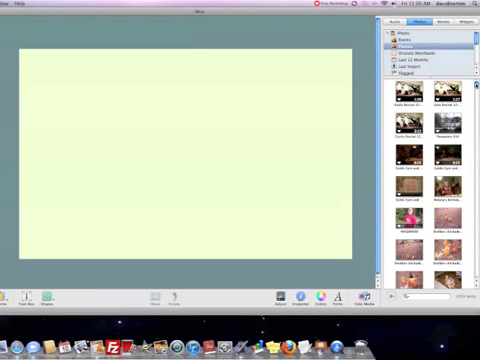
Scroll down through the iPhoto library in the media browser
scroll("down", 3)
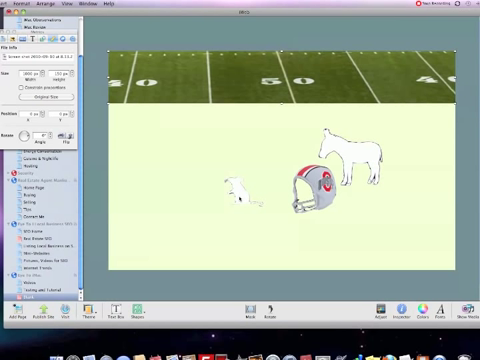
Move the rat and donkey graphics up onto the football field header, leaving the helmet below
left_click(235, 193)
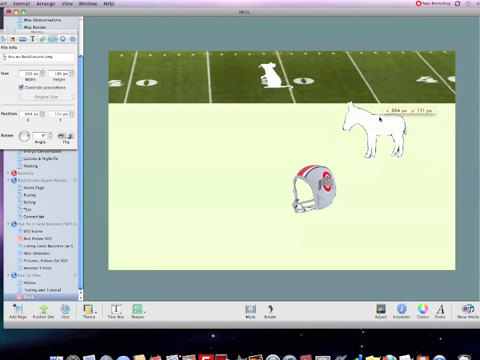
left_click_drag(375, 125, 388, 78)
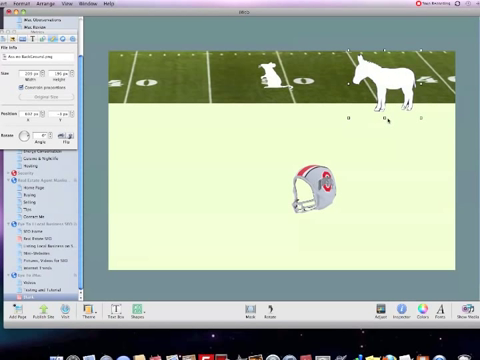